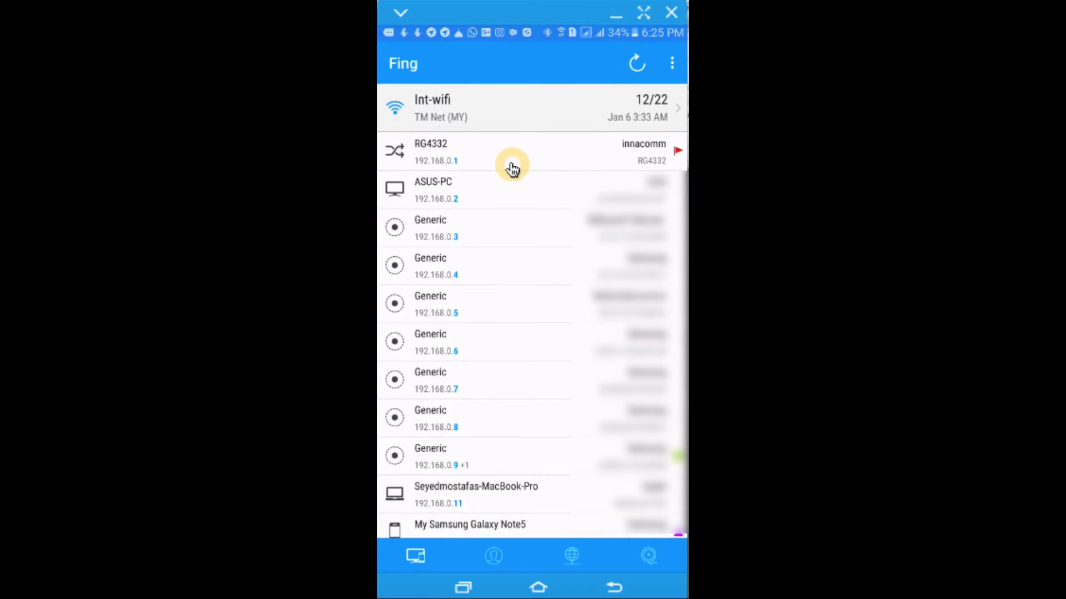
# Locate the Generic device at 192.168.0.7 in the Int-wifi list and show its details.
pyautogui.click(510, 164)
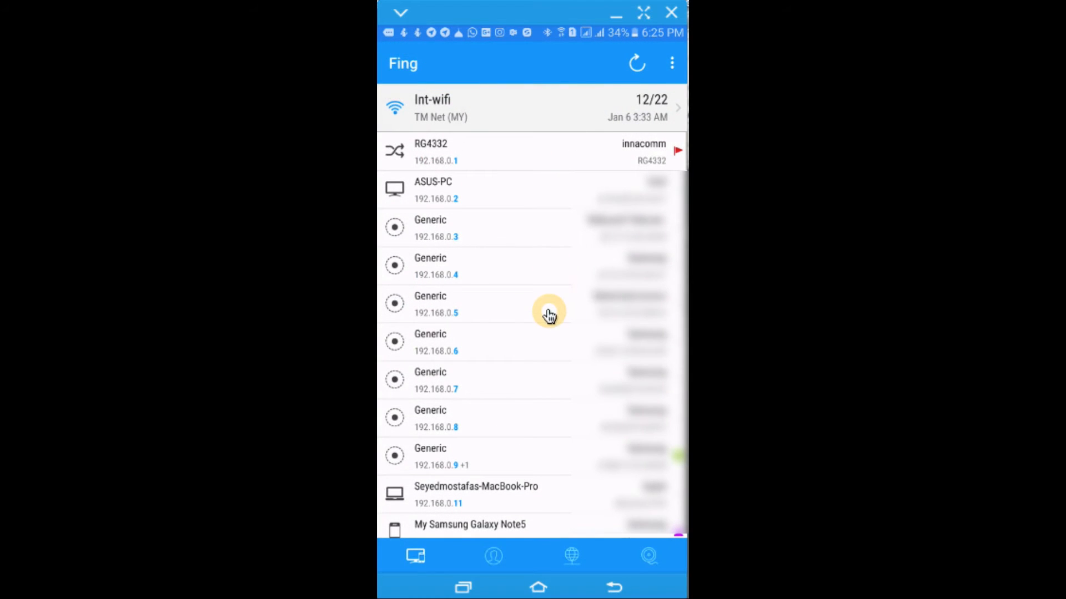
pyautogui.scroll(-3)
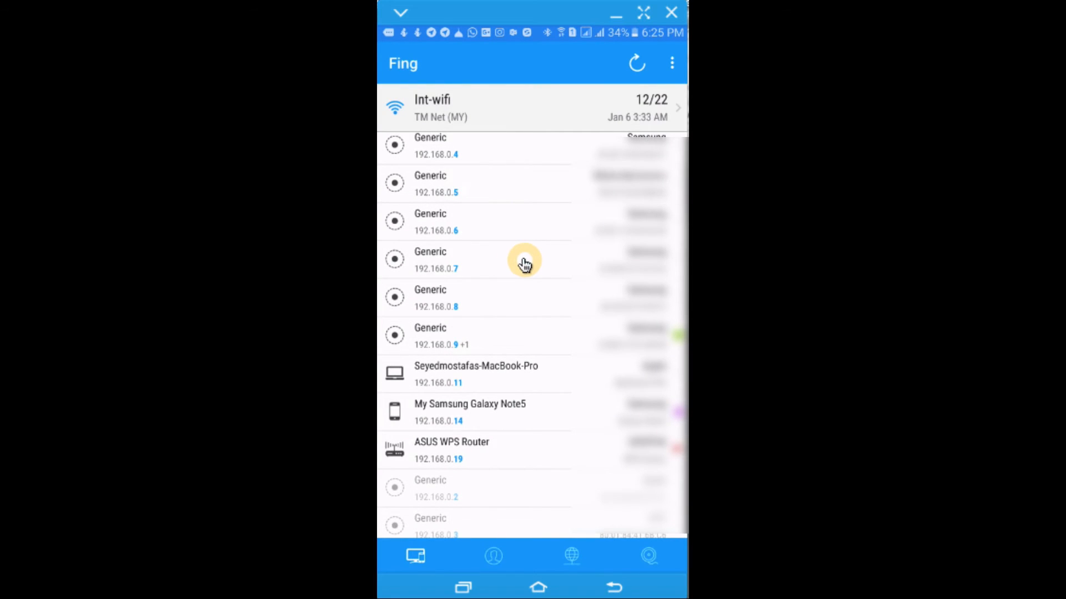
pyautogui.click(523, 260)
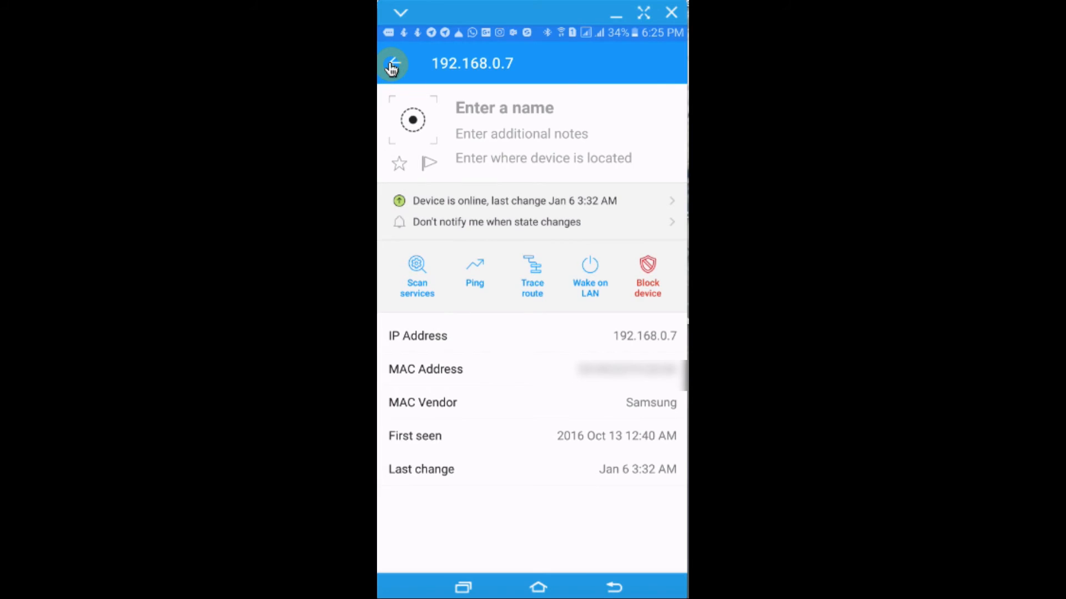
# Go back from the 192.168.0.7 details to the Int-wifi device list.
pyautogui.click(397, 63)
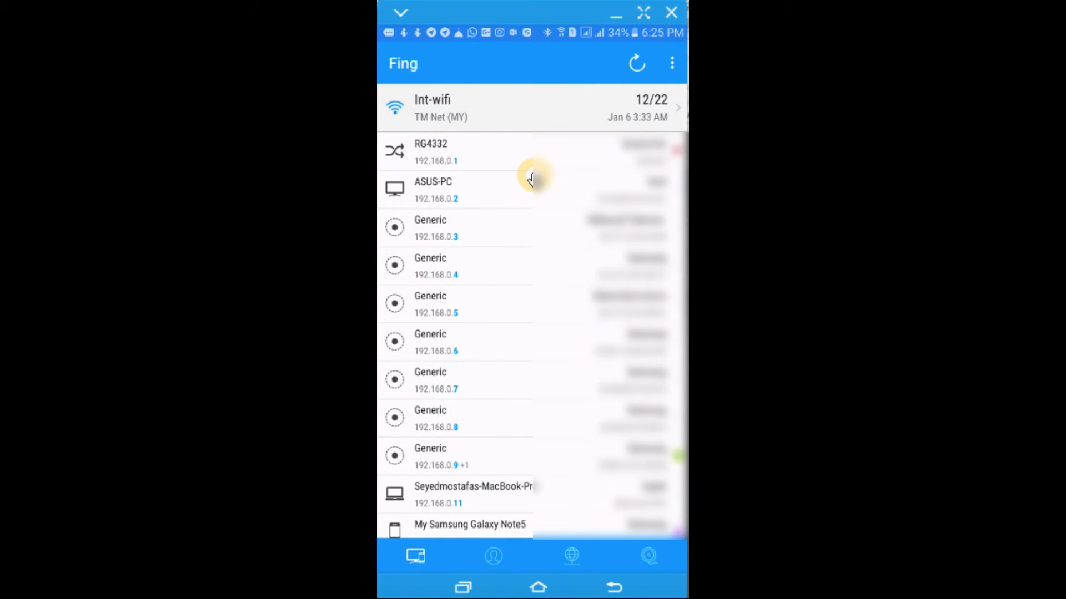
pyautogui.moveTo(540, 377)
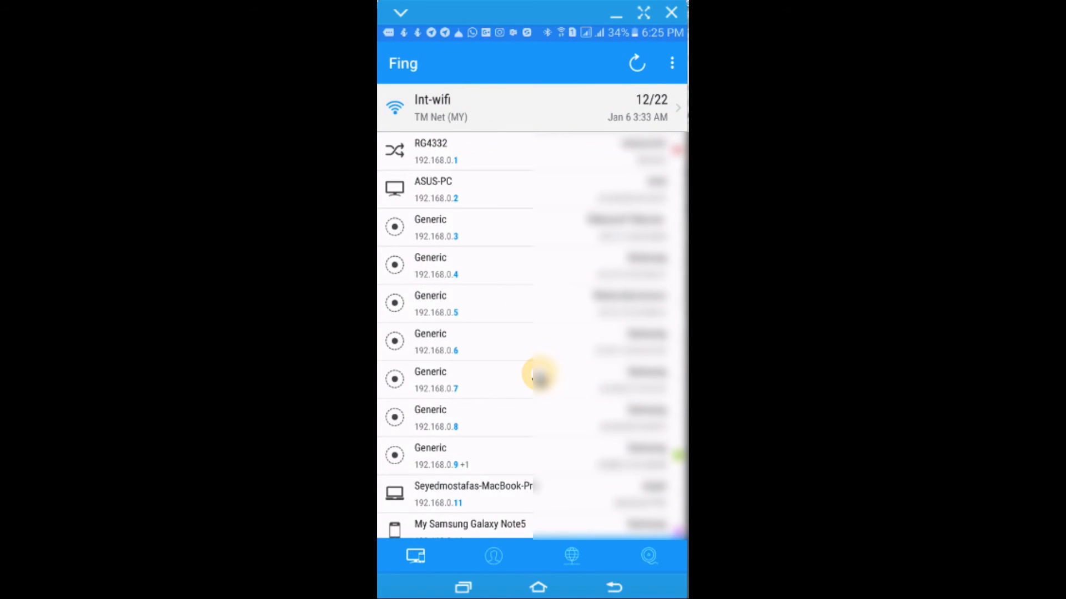